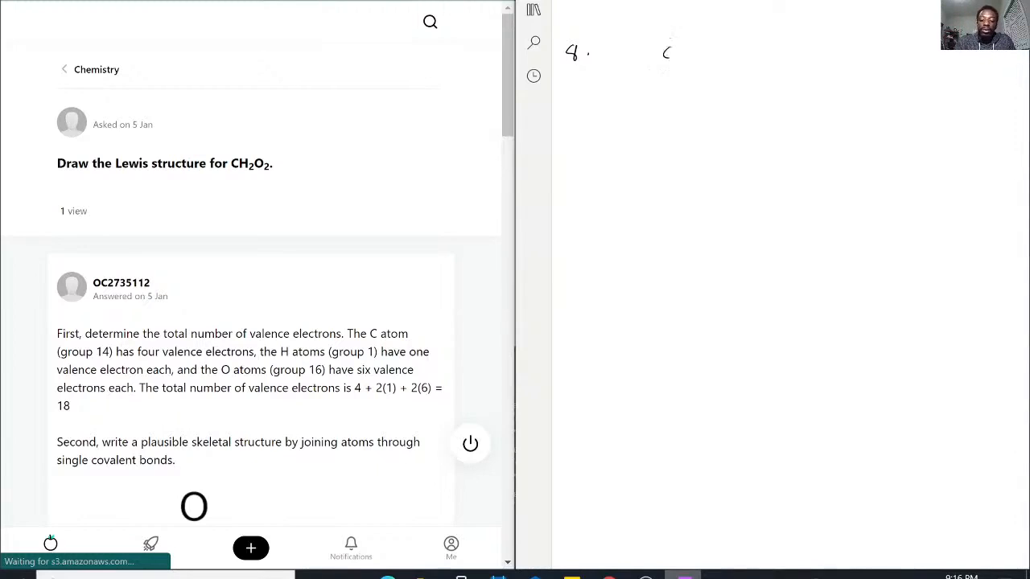
# Step: Handwrite '4. CH2O2 Lewis', valence counts 4, 2, 12, the 18e- total and a central C
pyautogui.moveTo(659, 52); pyautogui.dragTo(720, 53)
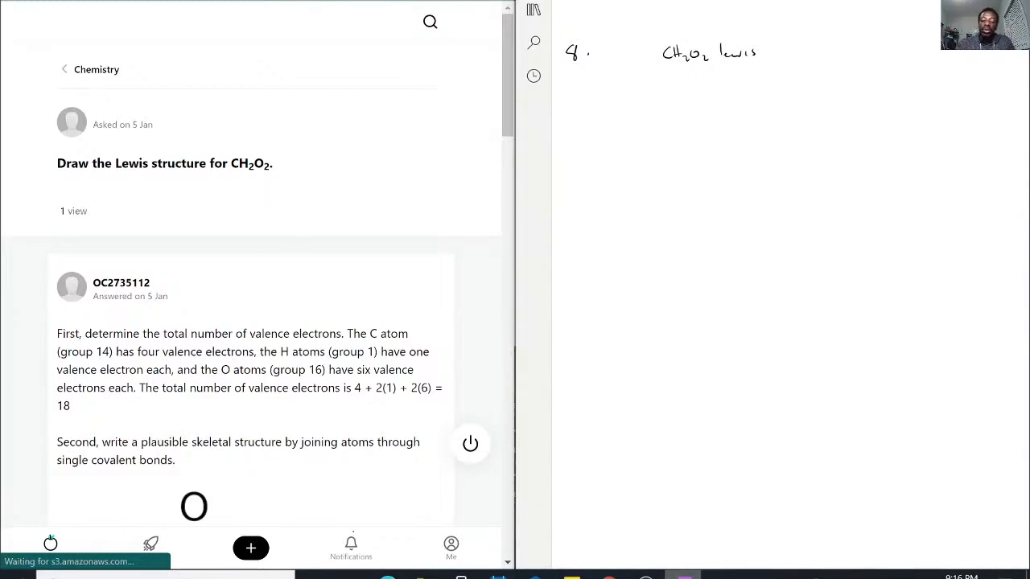
pyautogui.moveTo(663, 72); pyautogui.dragTo(668, 85)
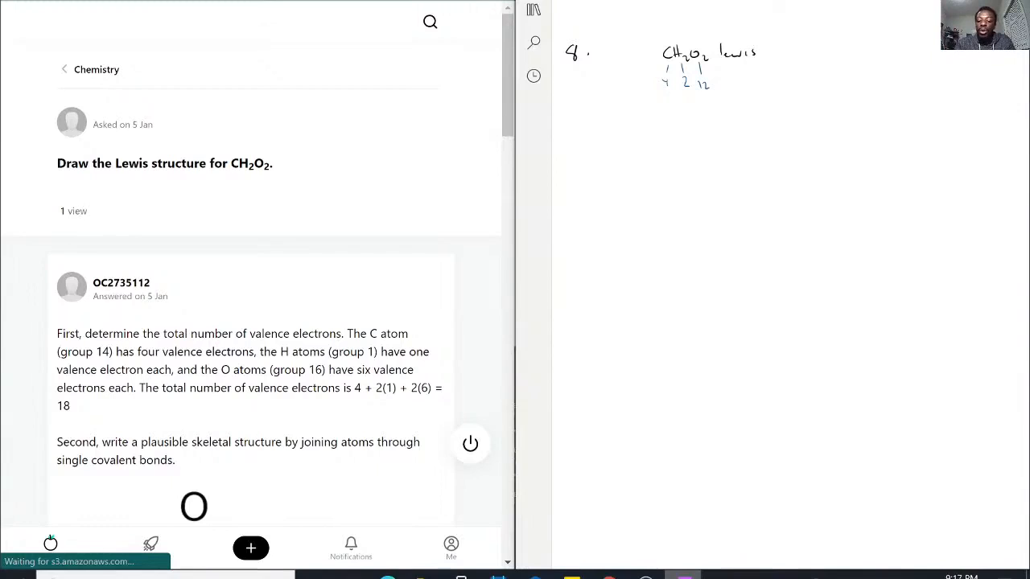
pyautogui.moveTo(769, 113); pyautogui.dragTo(796, 105)
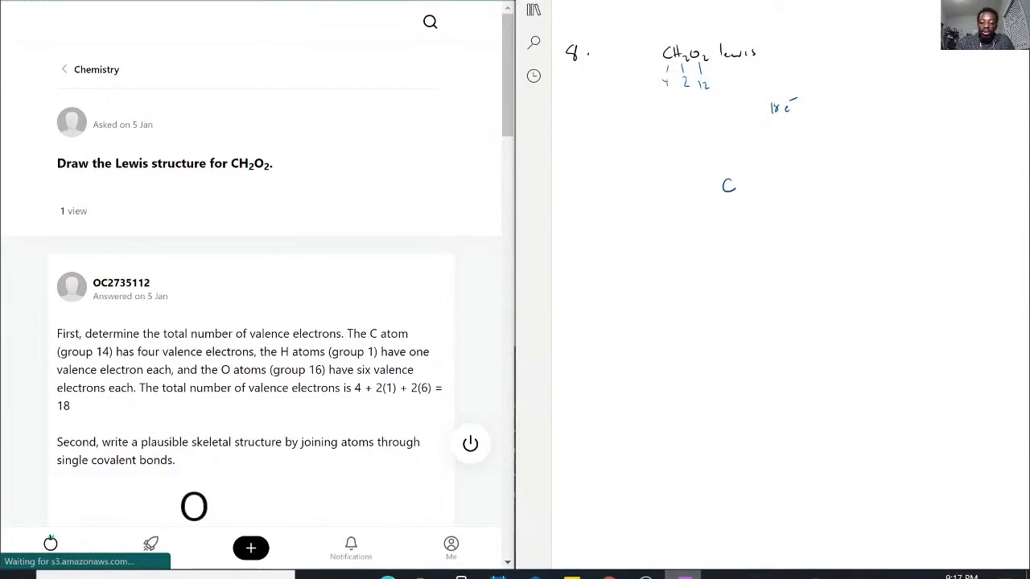
# Step: Ink blue bonds and lone pairs around C, circle oxygen electrons in red, and begin a skeleton below
pyautogui.moveTo(722, 171); pyautogui.dragTo(723, 159)
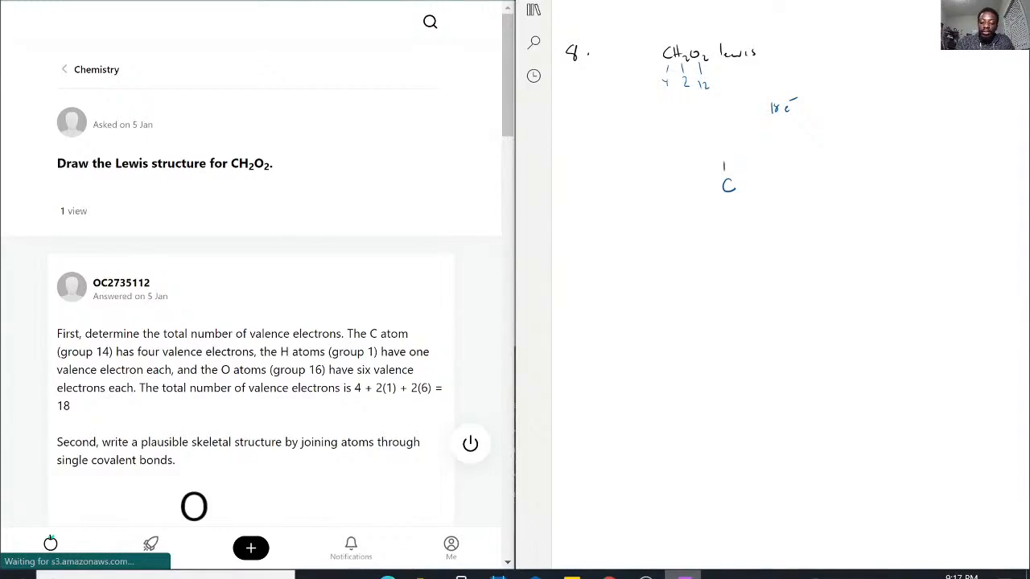
pyautogui.moveTo(720, 185); pyautogui.dragTo(704, 185)
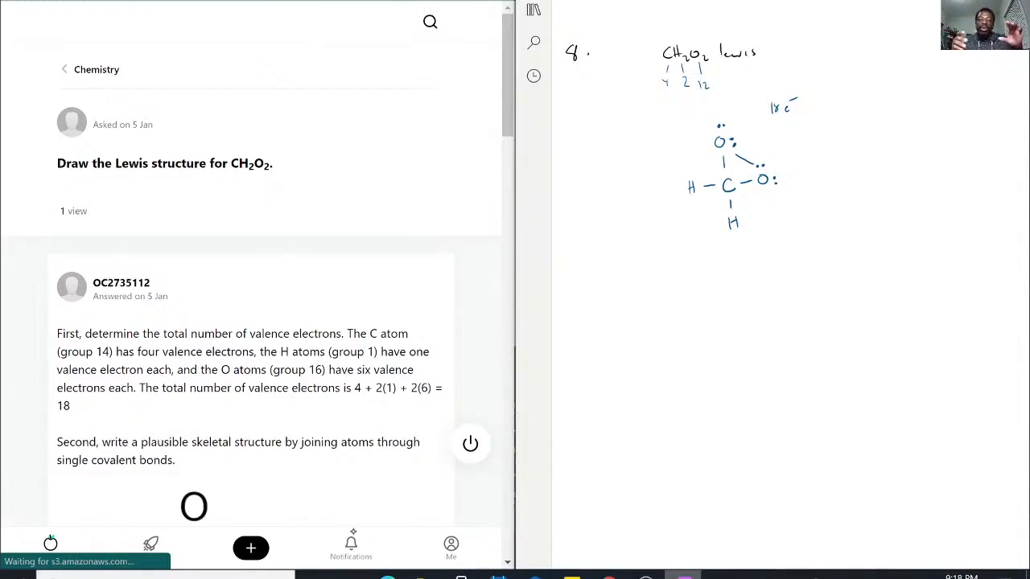
pyautogui.moveTo(837, 261); pyautogui.dragTo(825, 298)
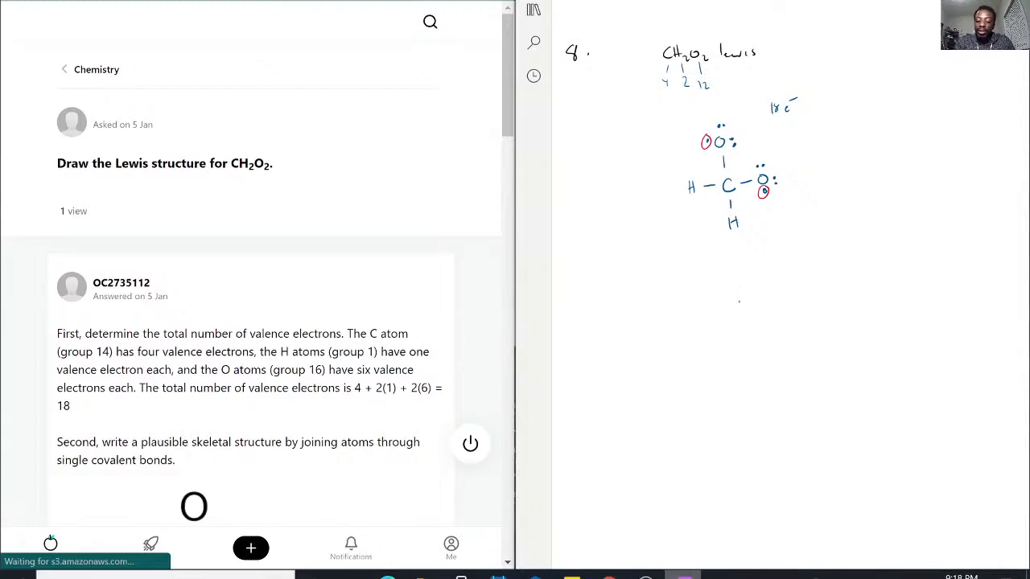
pyautogui.moveTo(732, 305); pyautogui.dragTo(781, 306)
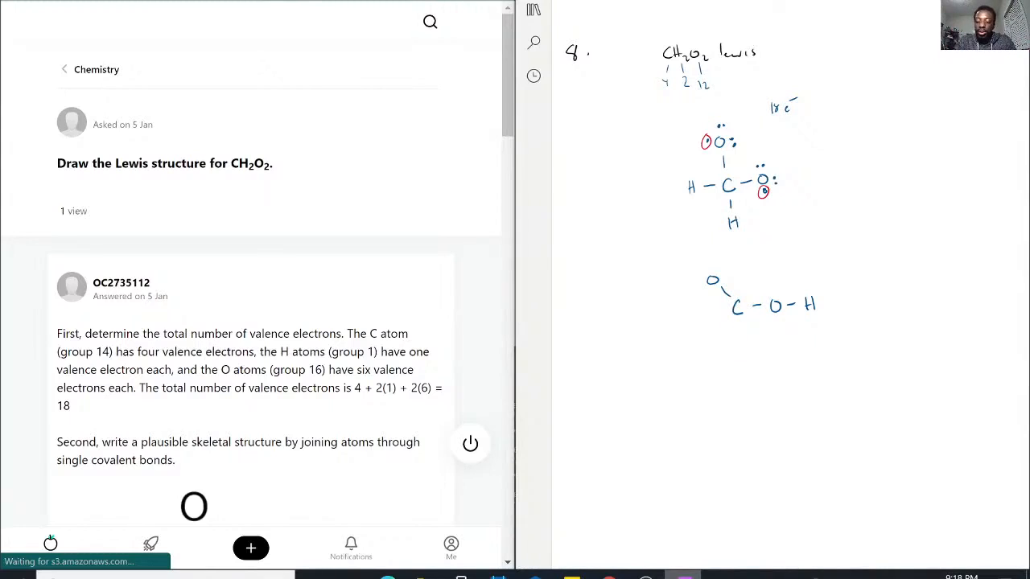
# Step: Add lone pairs to the revised blue skeleton and draw a red H–C(=O)–O–H beneath it
pyautogui.moveTo(738, 322); pyautogui.dragTo(738, 342)
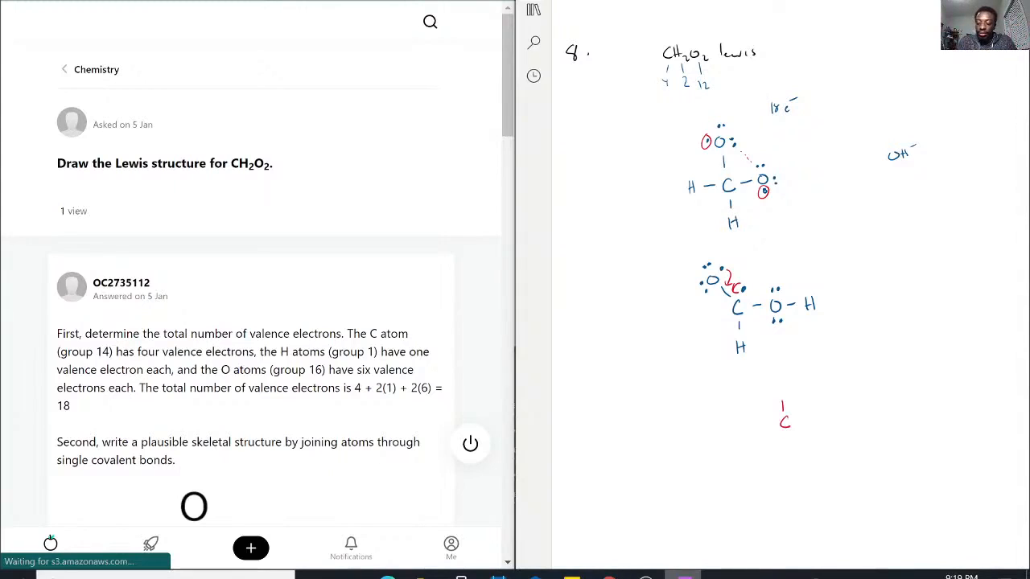
pyautogui.moveTo(781, 419); pyautogui.dragTo(800, 422)
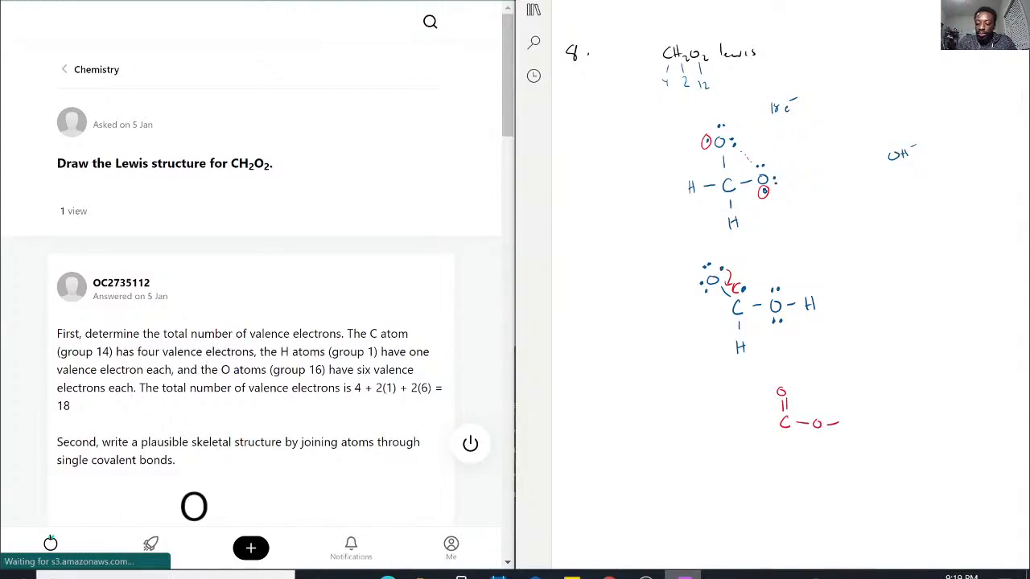
pyautogui.moveTo(836, 422); pyautogui.dragTo(849, 423)
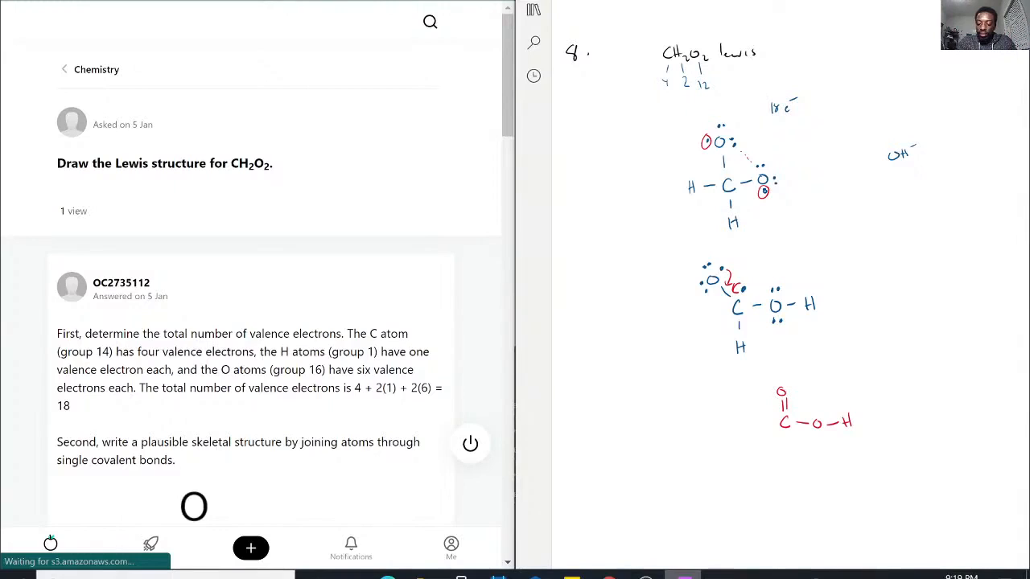
pyautogui.moveTo(756, 438)
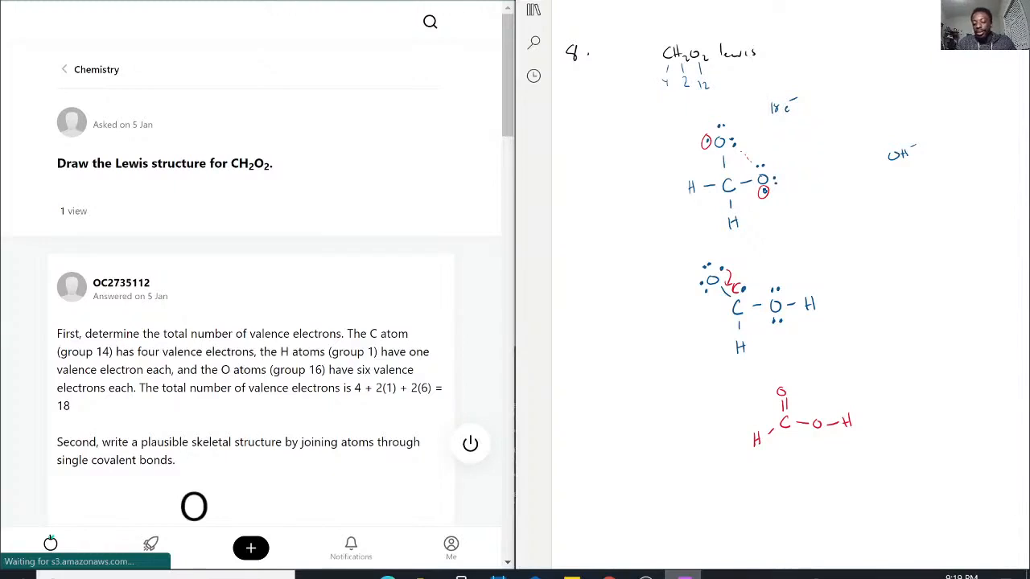
# Step: Dot lone pairs on both red oxygens and sketch red C, O and H bonding patterns beside
pyautogui.click(837, 422)
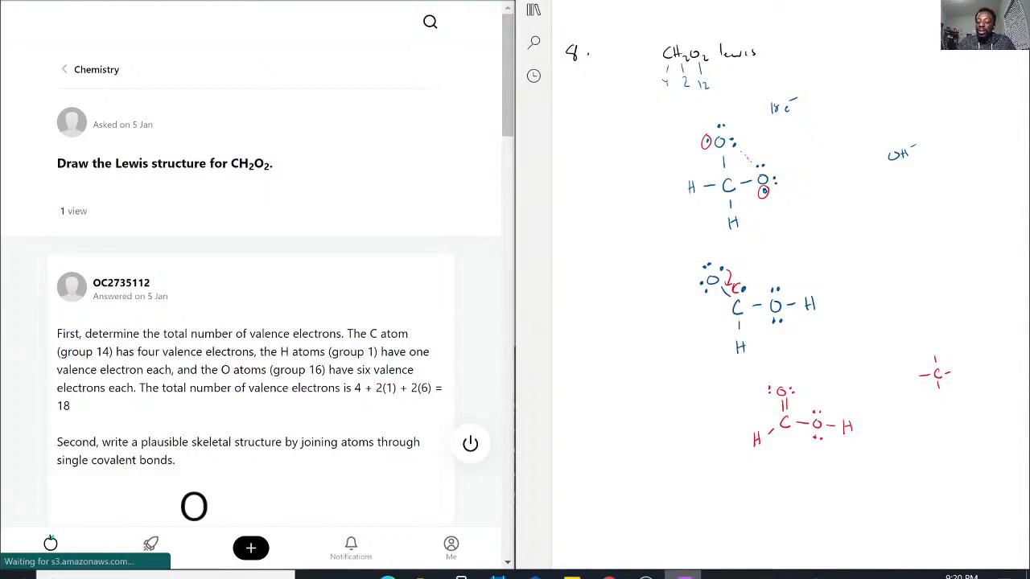
pyautogui.click(944, 421)
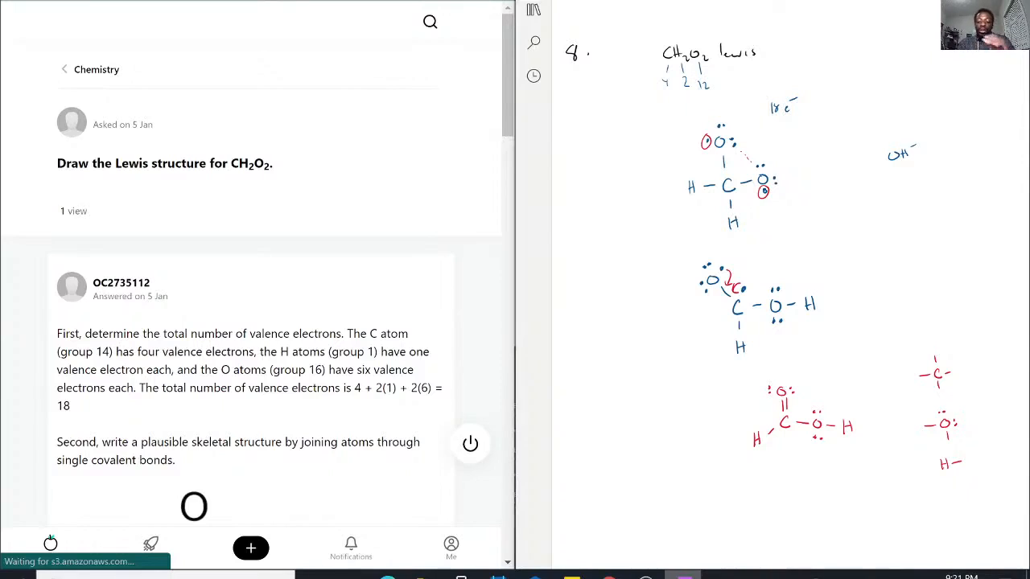
# Step: Bracket the red H–C(=O)–O–H structure and label it 'HCOOH' at the upper right
pyautogui.moveTo(744, 370); pyautogui.dragTo(738, 466)
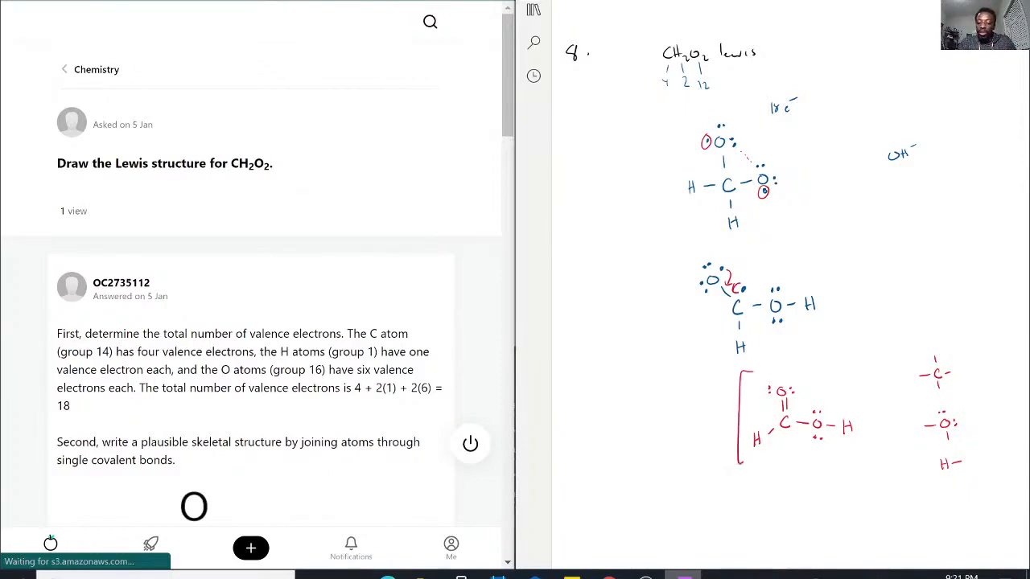
pyautogui.moveTo(861, 366); pyautogui.dragTo(861, 462)
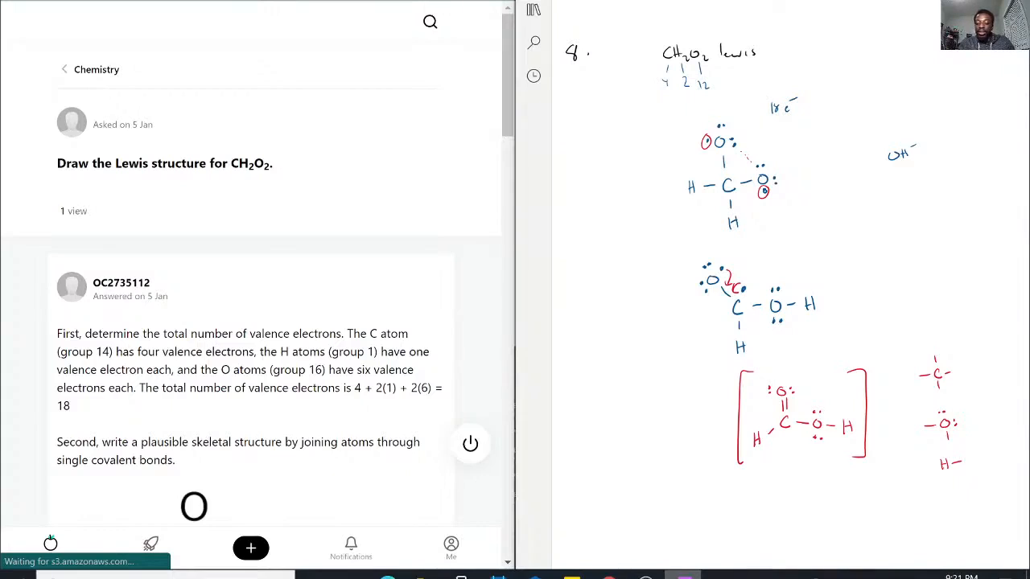
pyautogui.click(885, 291)
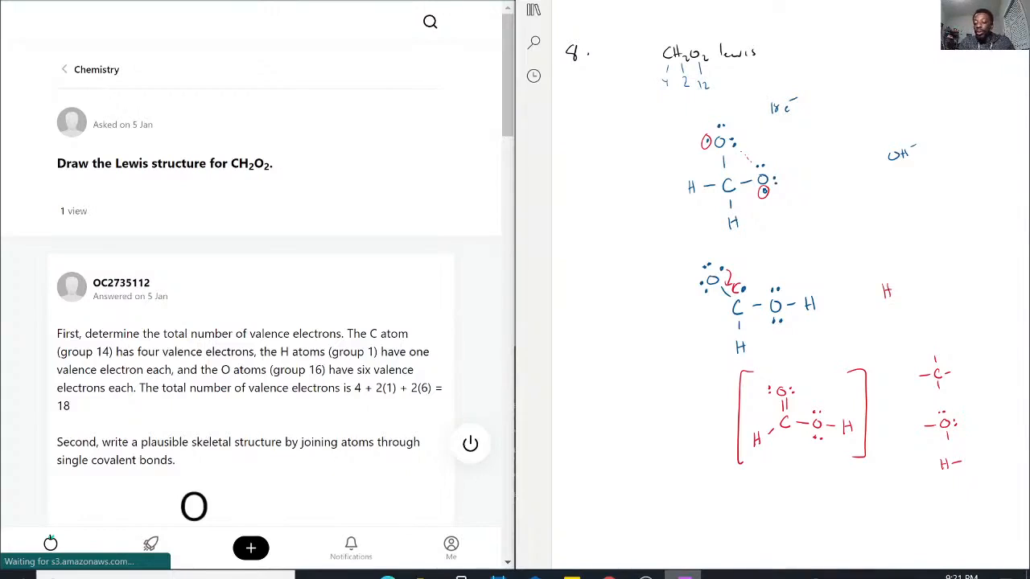
pyautogui.write('HCOOH')
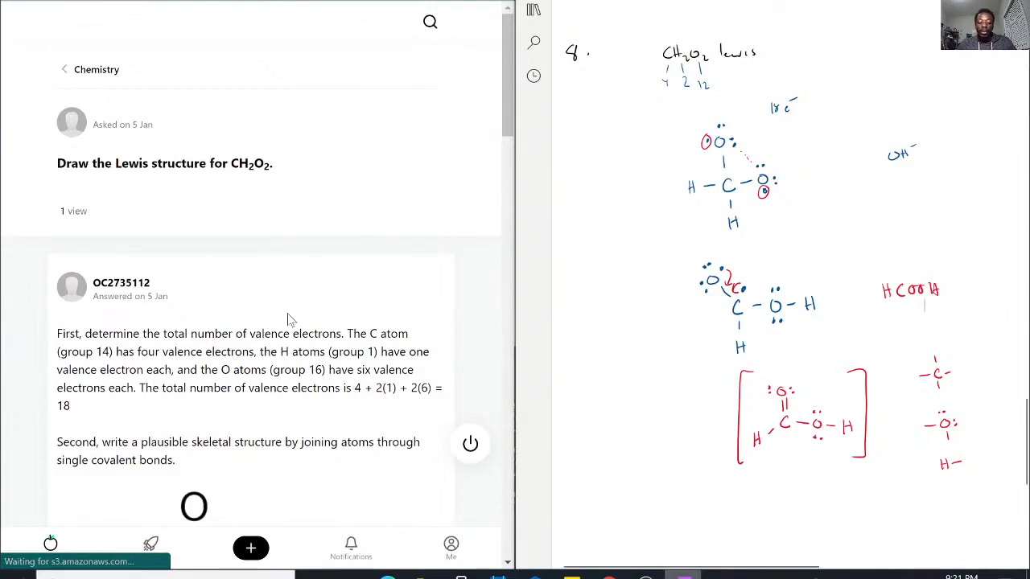
# Step: Scroll down to the answer's Verify solution box and enter 'This is correct'
pyautogui.scroll(-3)
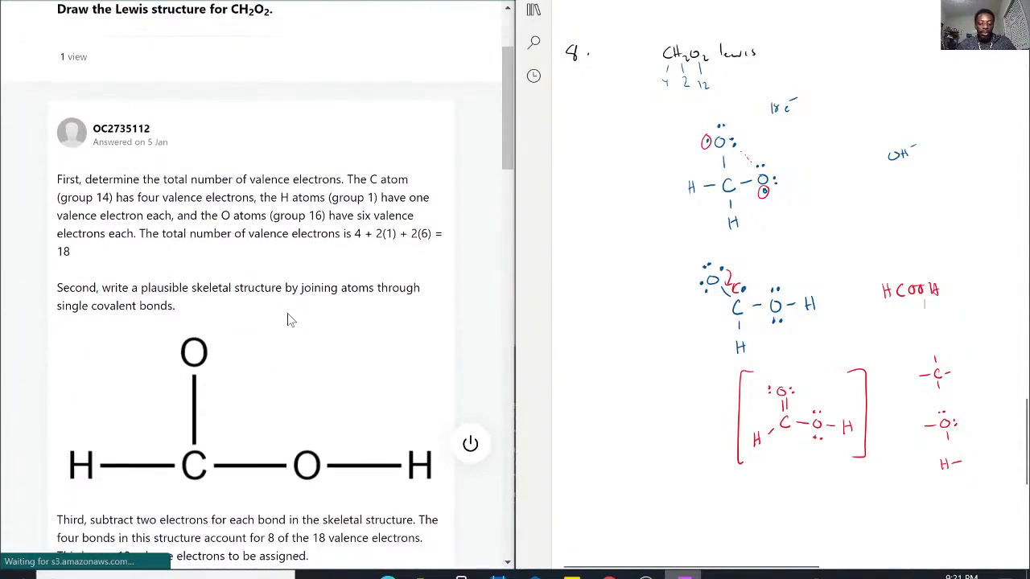
pyautogui.scroll(-3)
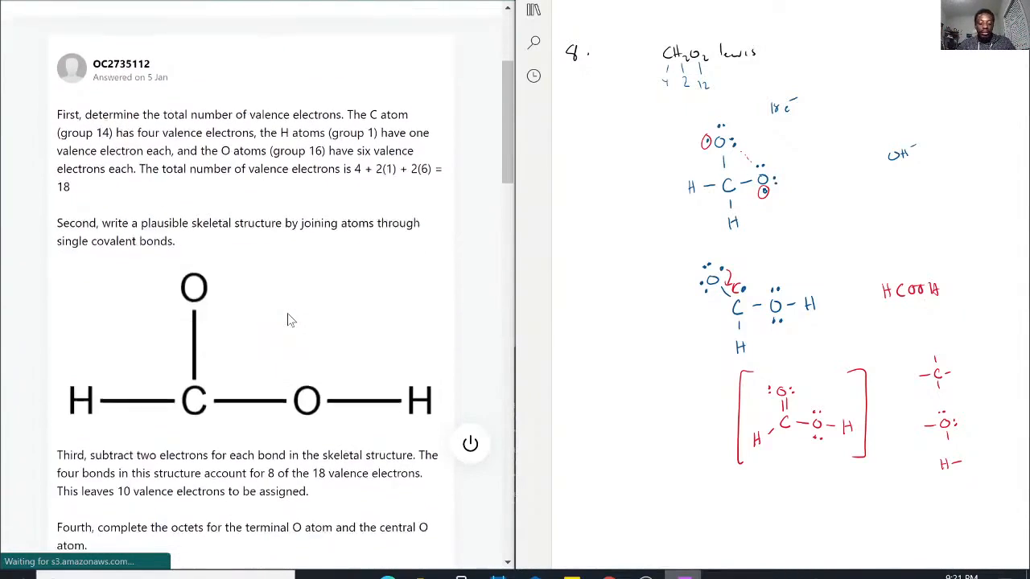
pyautogui.scroll(-3)
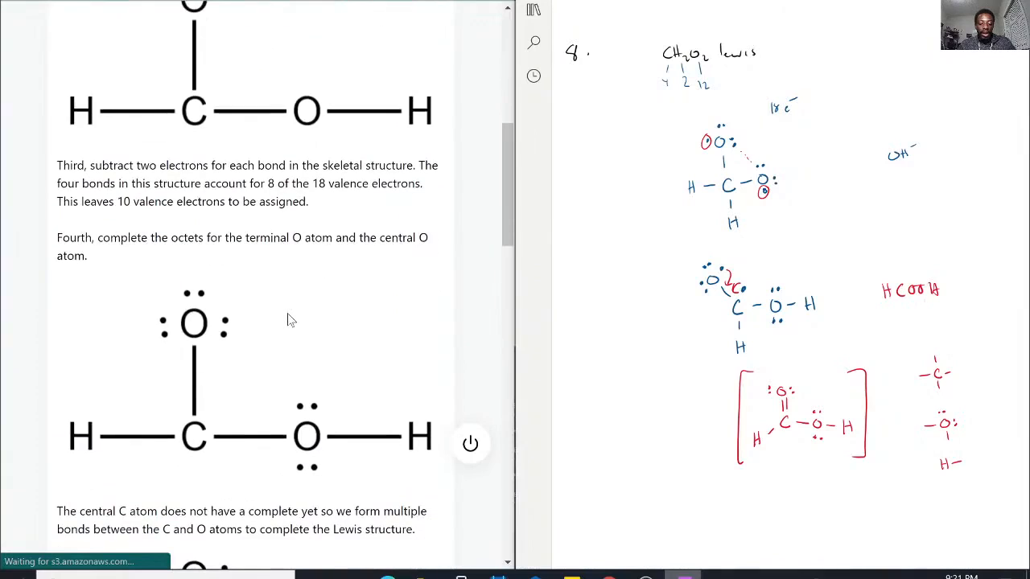
pyautogui.scroll(-3)
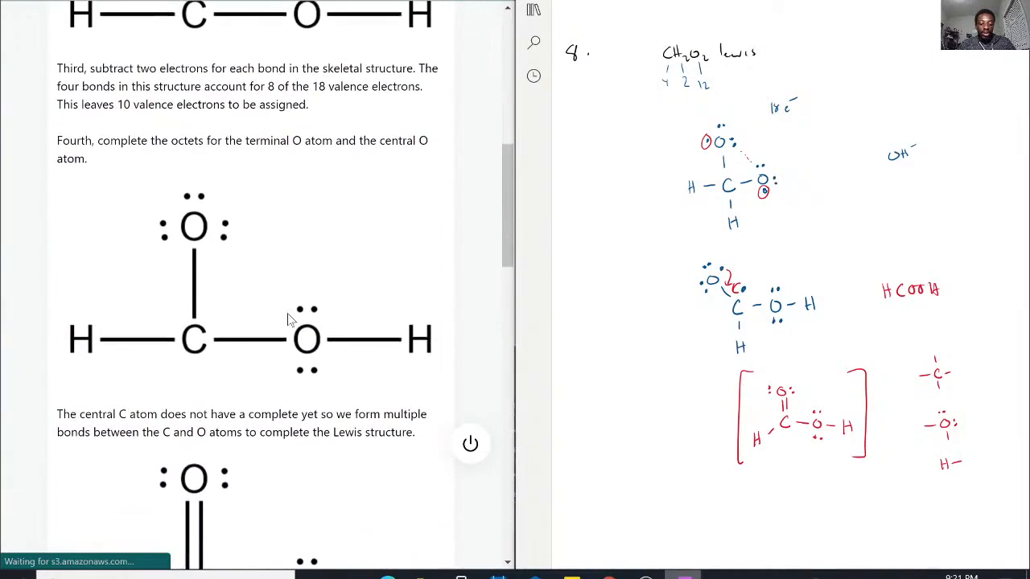
pyautogui.scroll(-3)
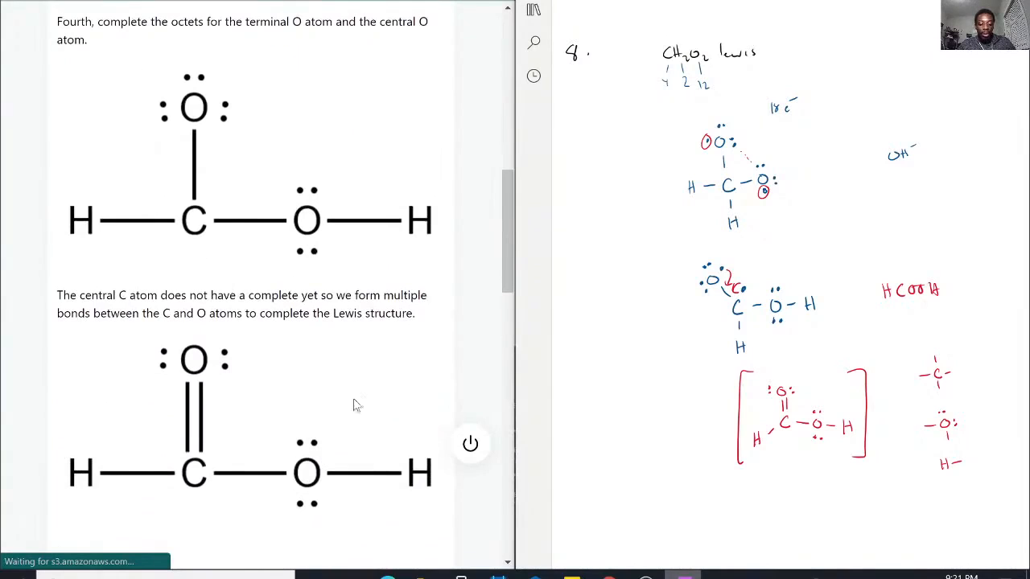
pyautogui.scroll(-3)
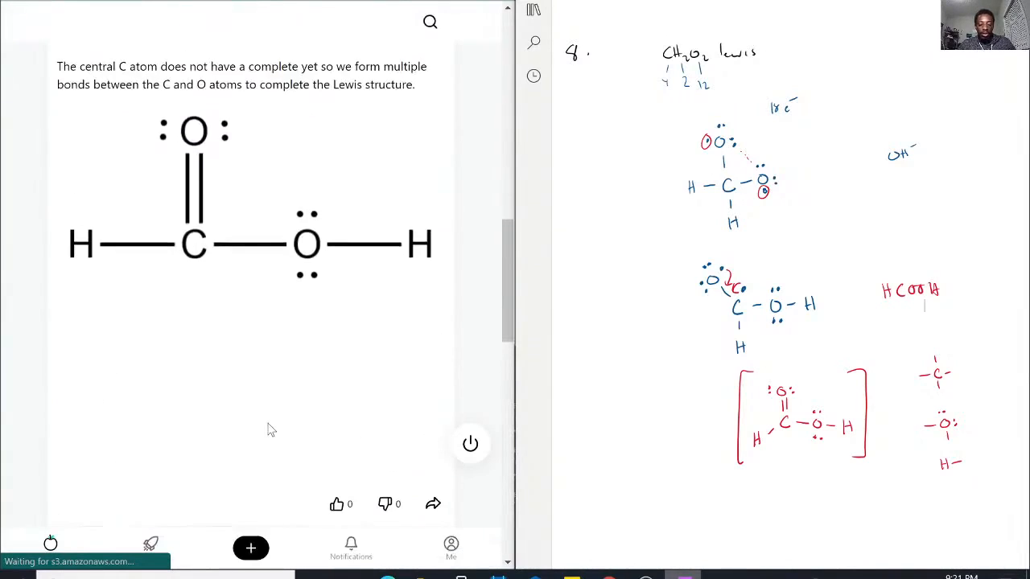
pyautogui.scroll(-3)
pyautogui.write('T')
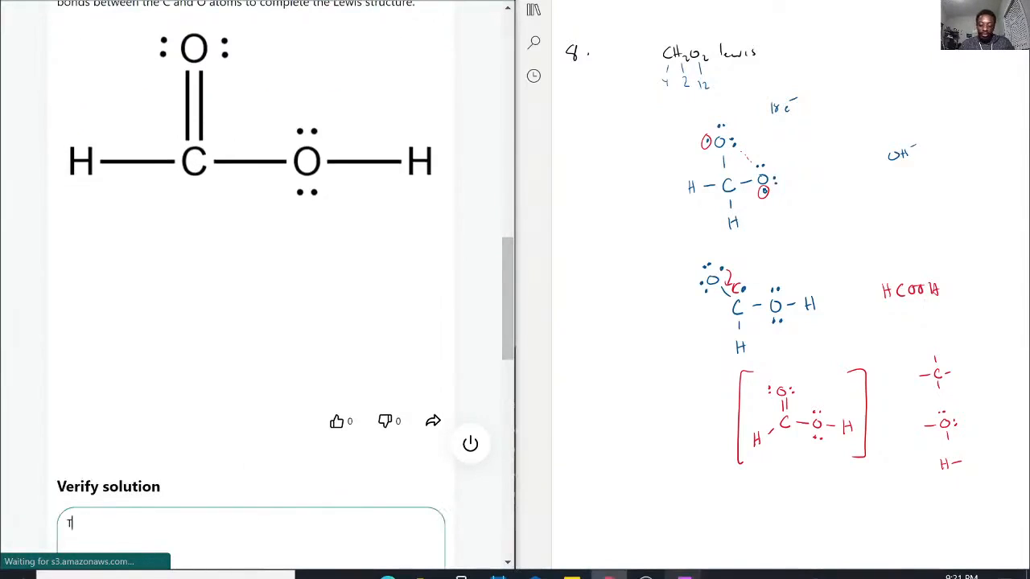
pyautogui.write('his is correct')
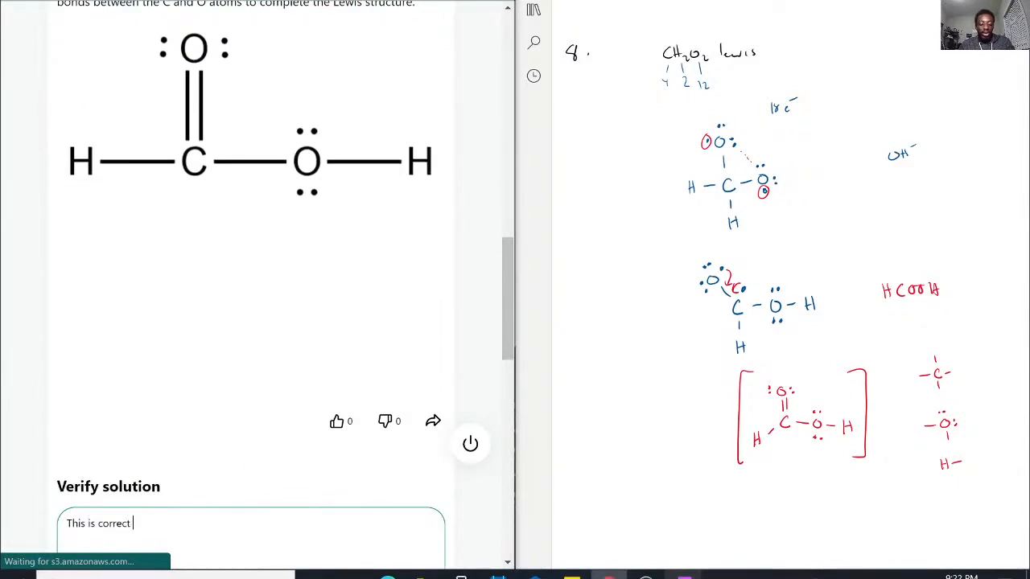